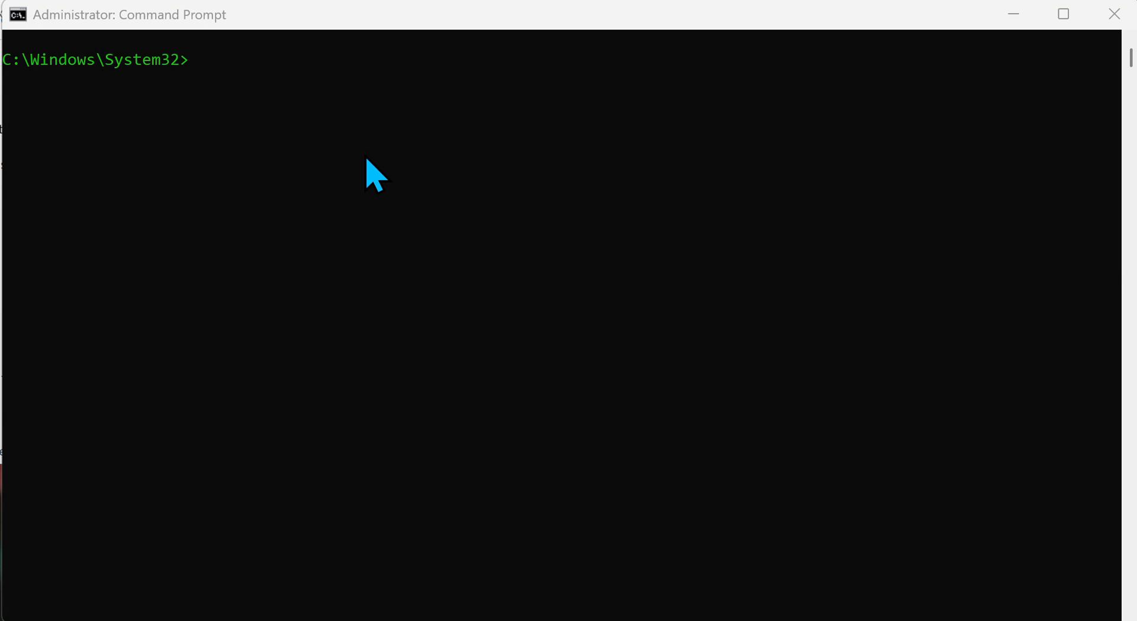
mouse_move(400, 154)
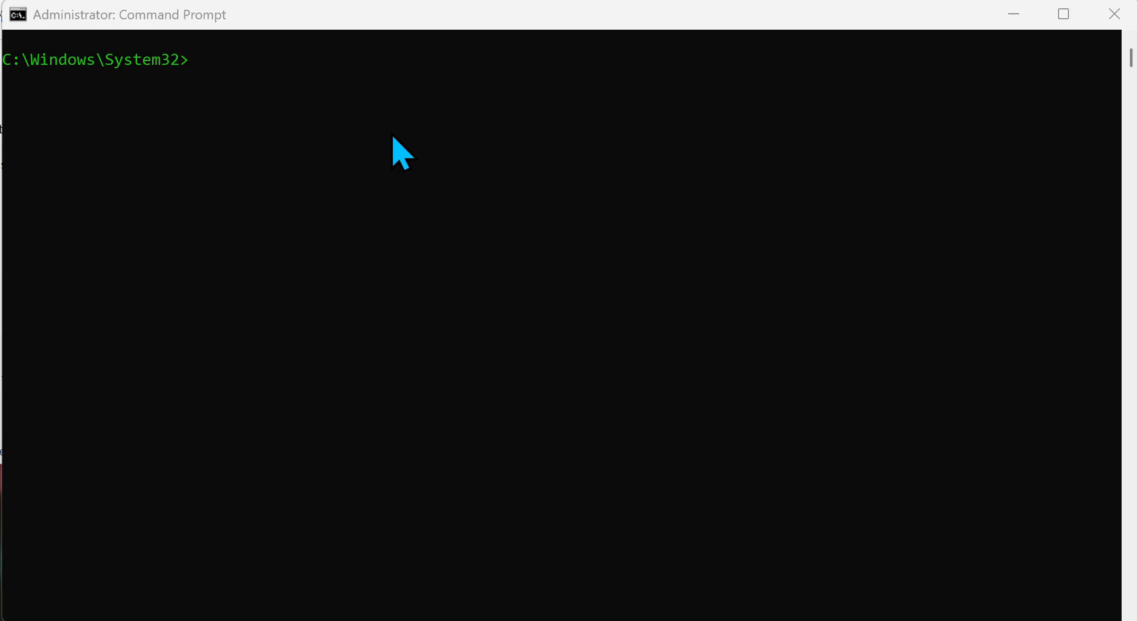
mouse_move(71, 64)
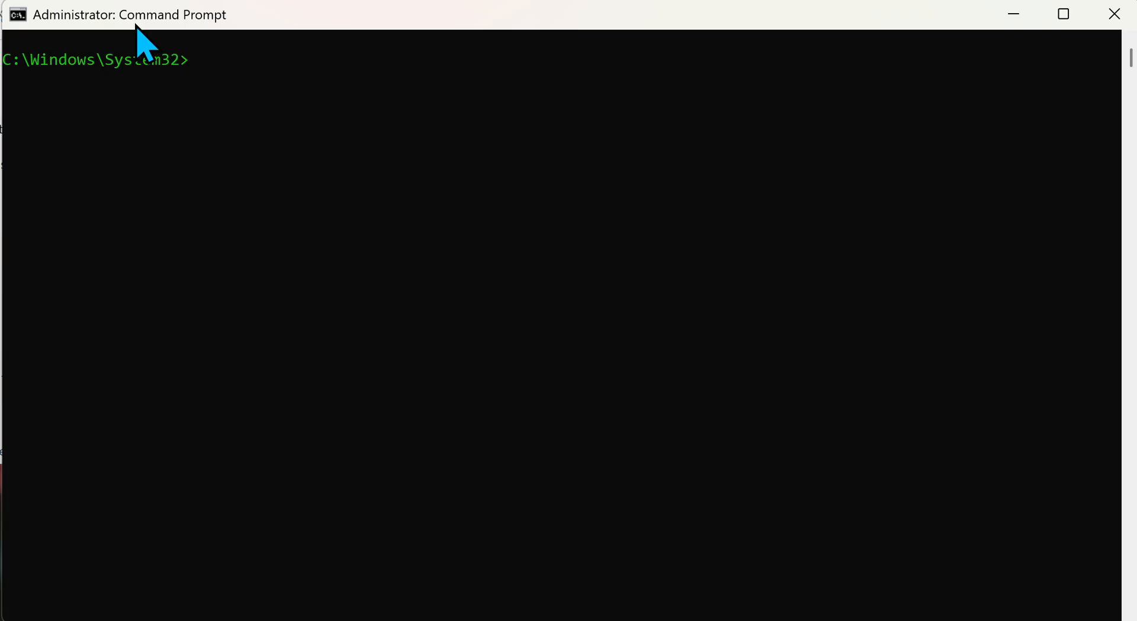
mouse_move(289, 216)
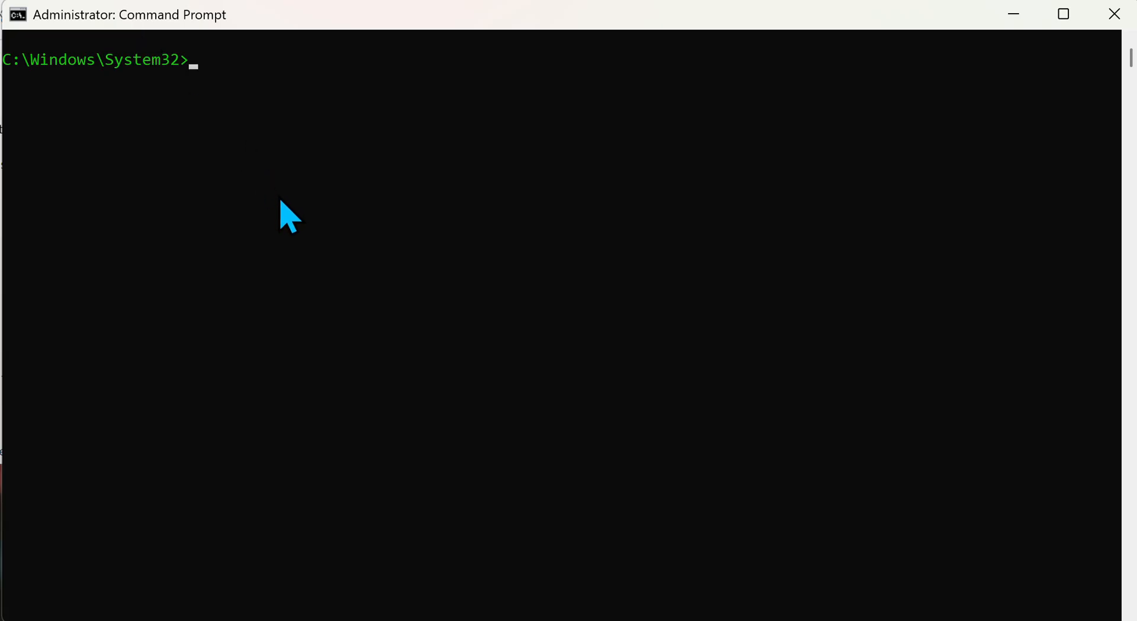
Step: Start PowerShell inside the administrator Command Prompt at the System32 prompt
left_click(193, 218)
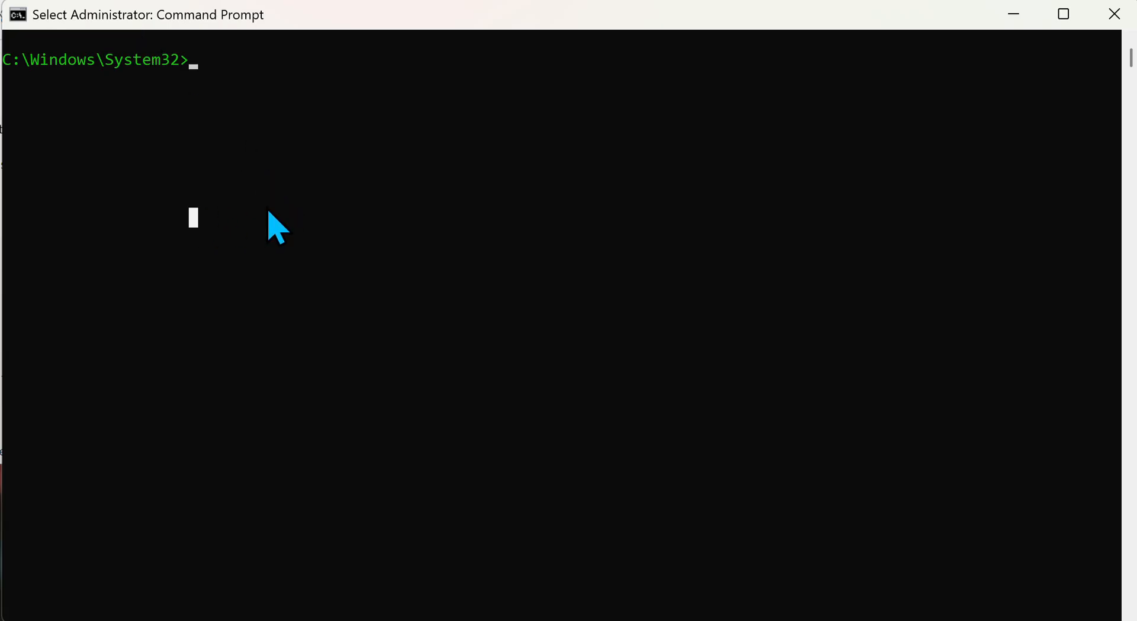
mouse_move(602, 366)
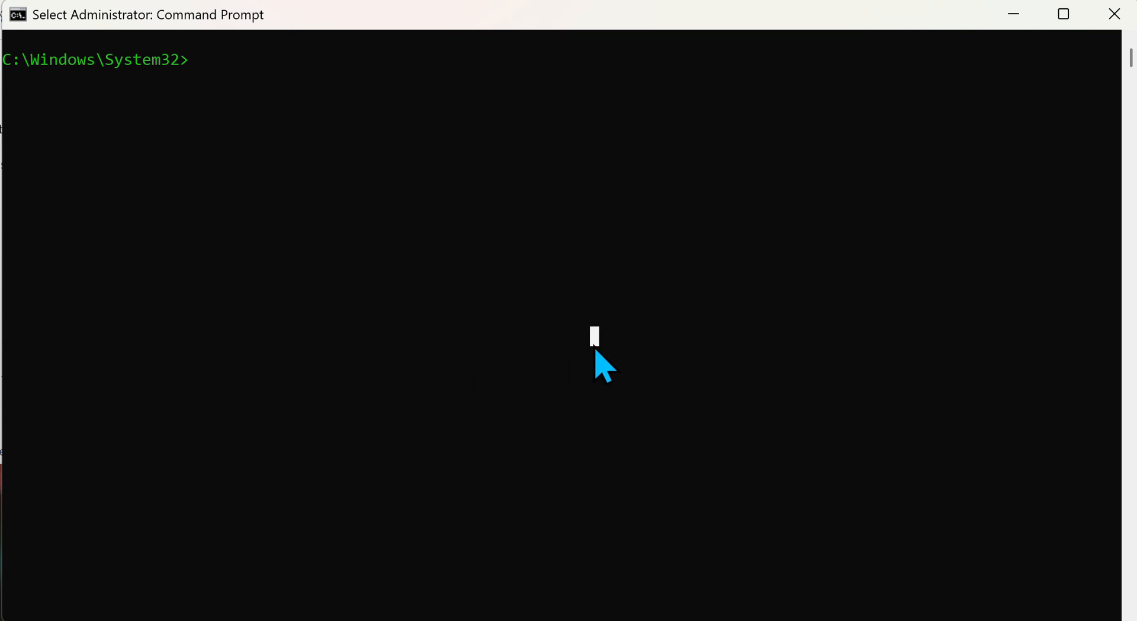
type("powershell")
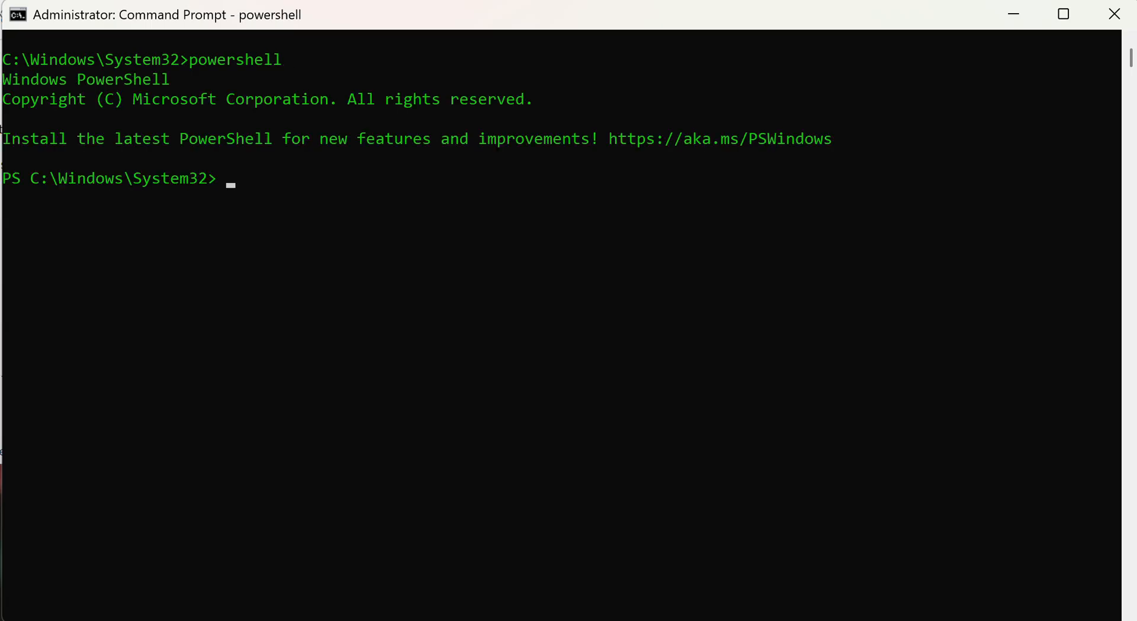
mouse_move(341, 308)
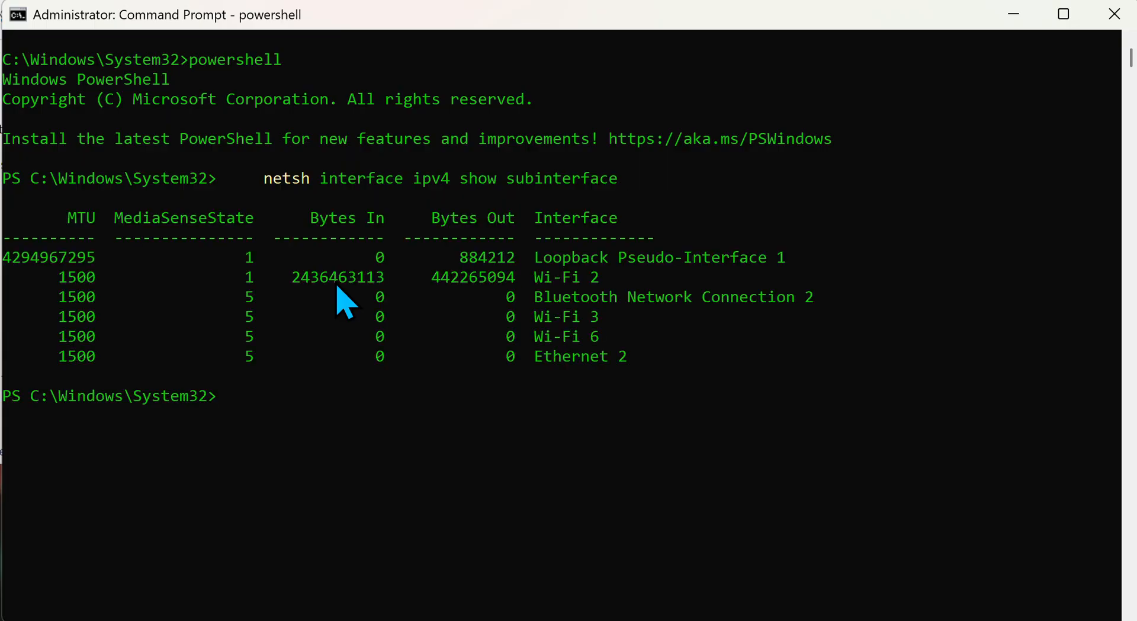
mouse_move(409, 225)
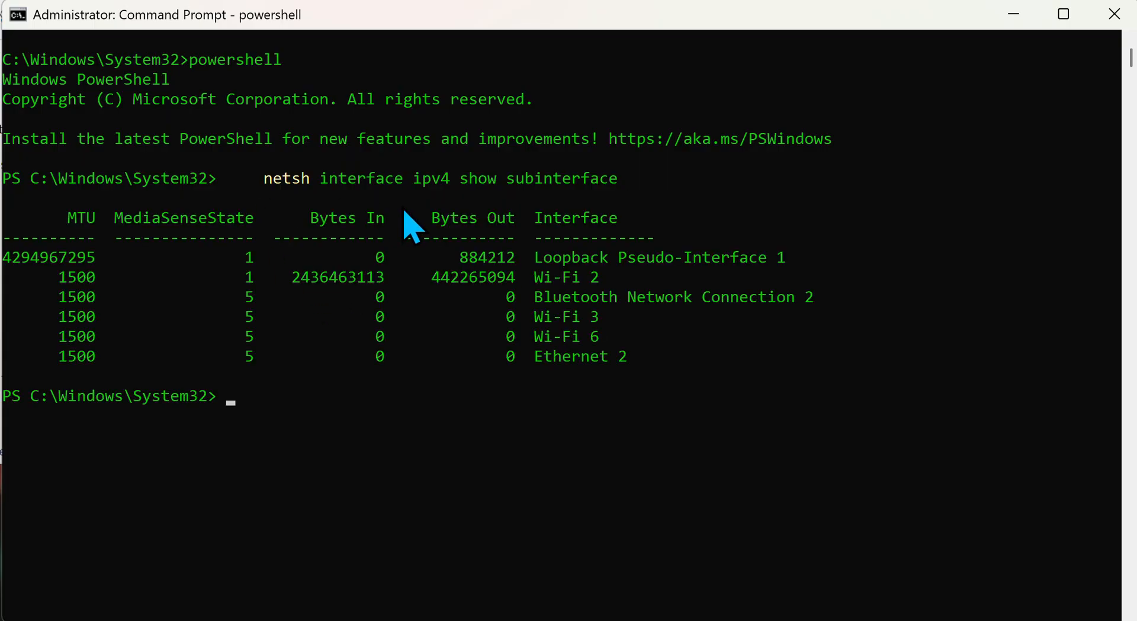
mouse_move(595, 206)
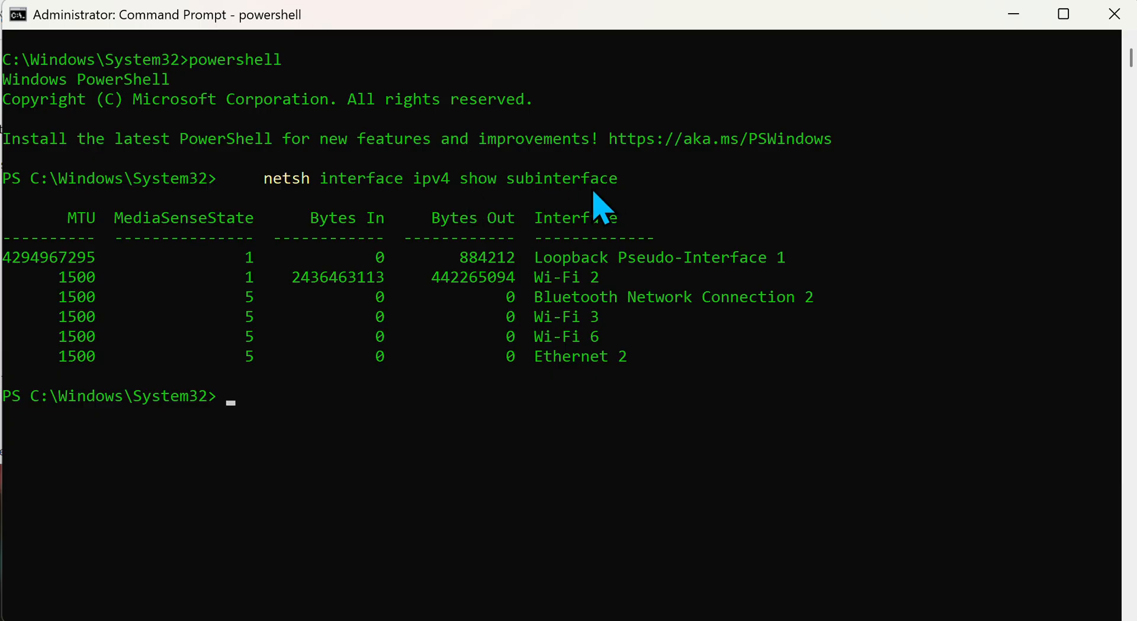
mouse_move(583, 377)
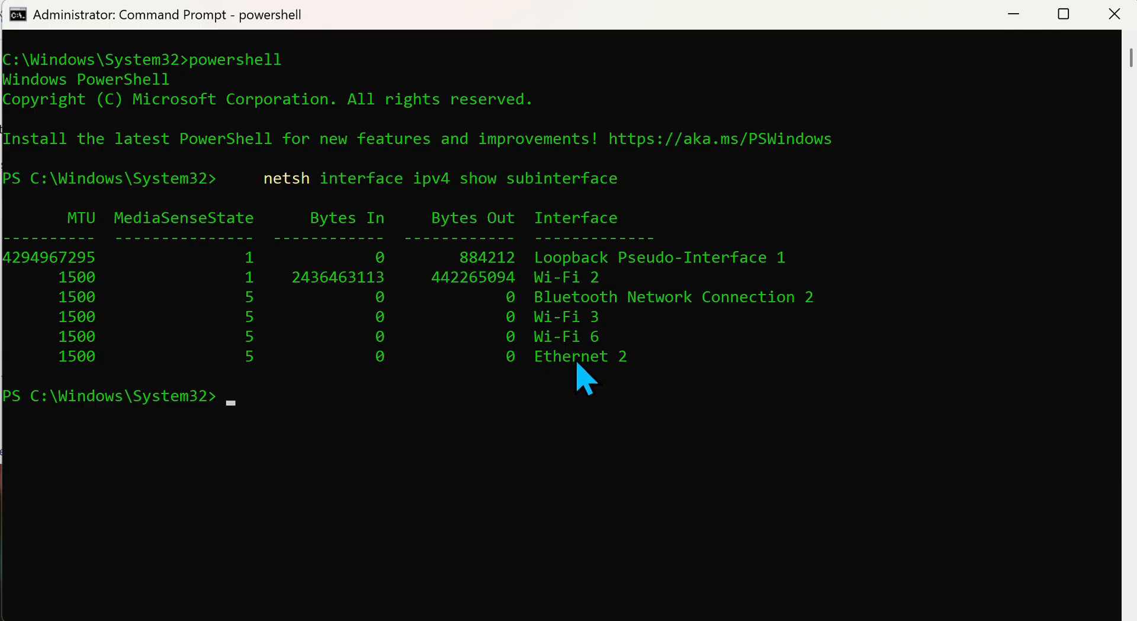
mouse_move(569, 298)
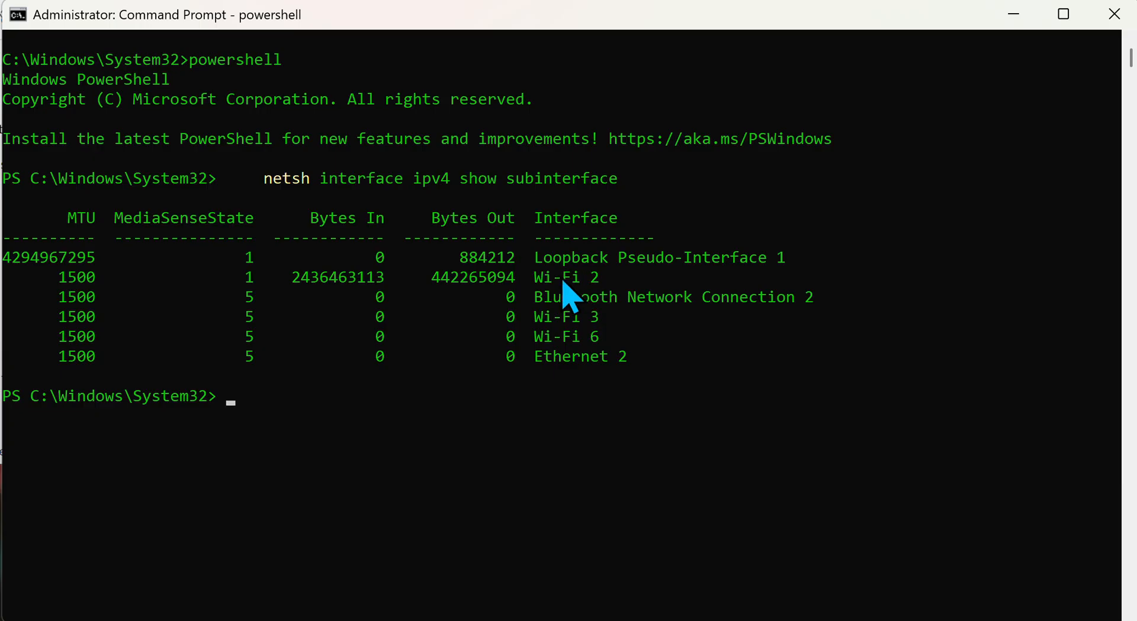
mouse_move(529, 301)
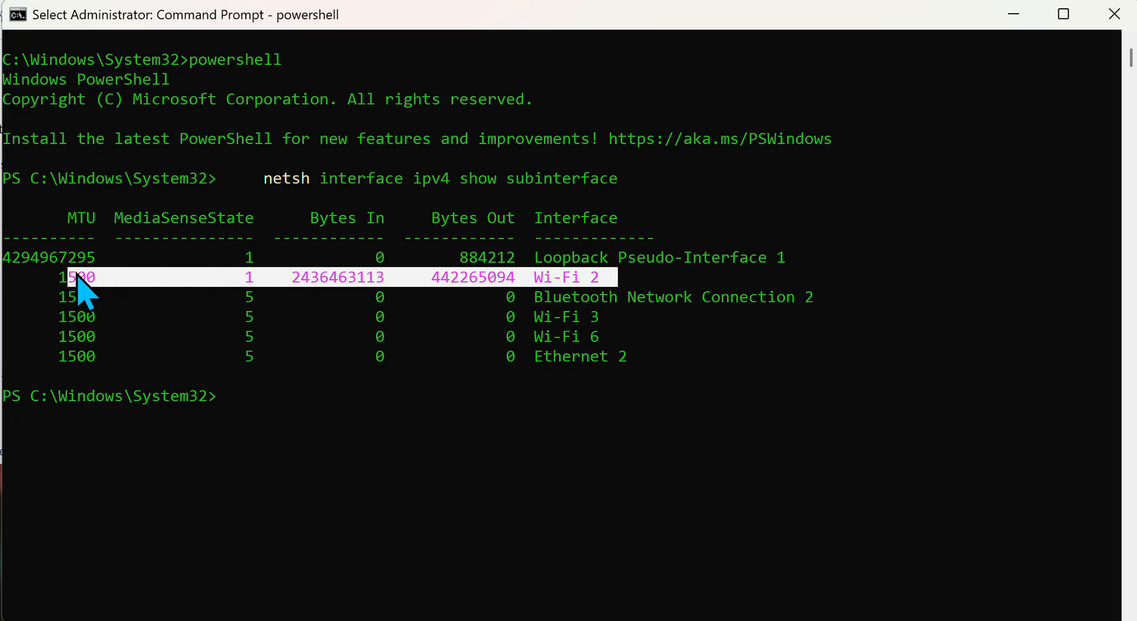
mouse_move(360, 305)
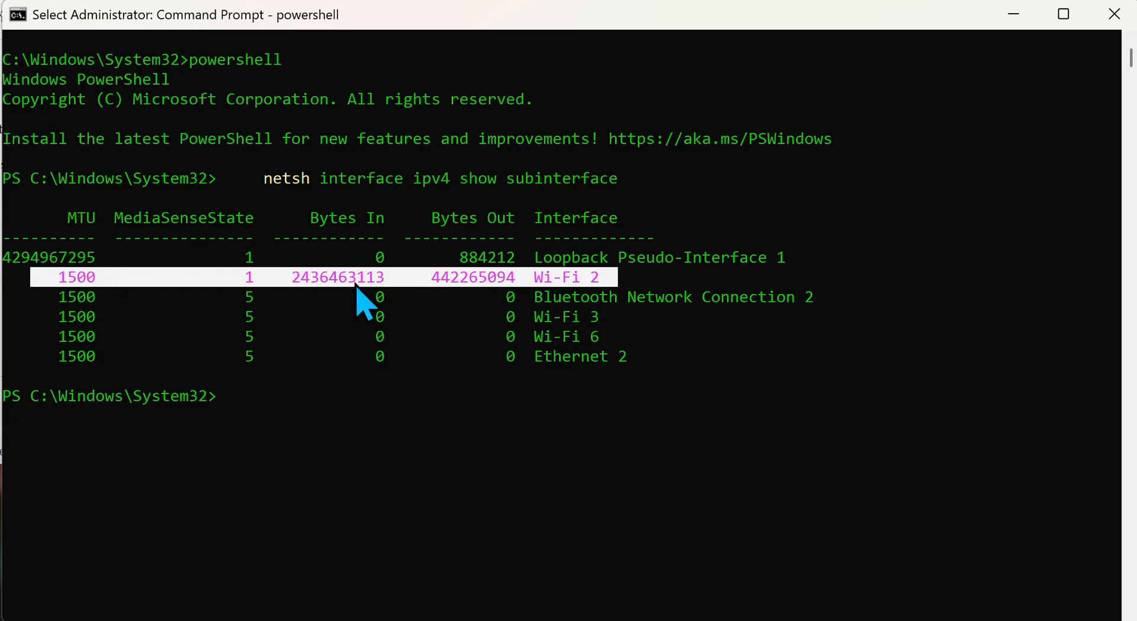
mouse_move(696, 369)
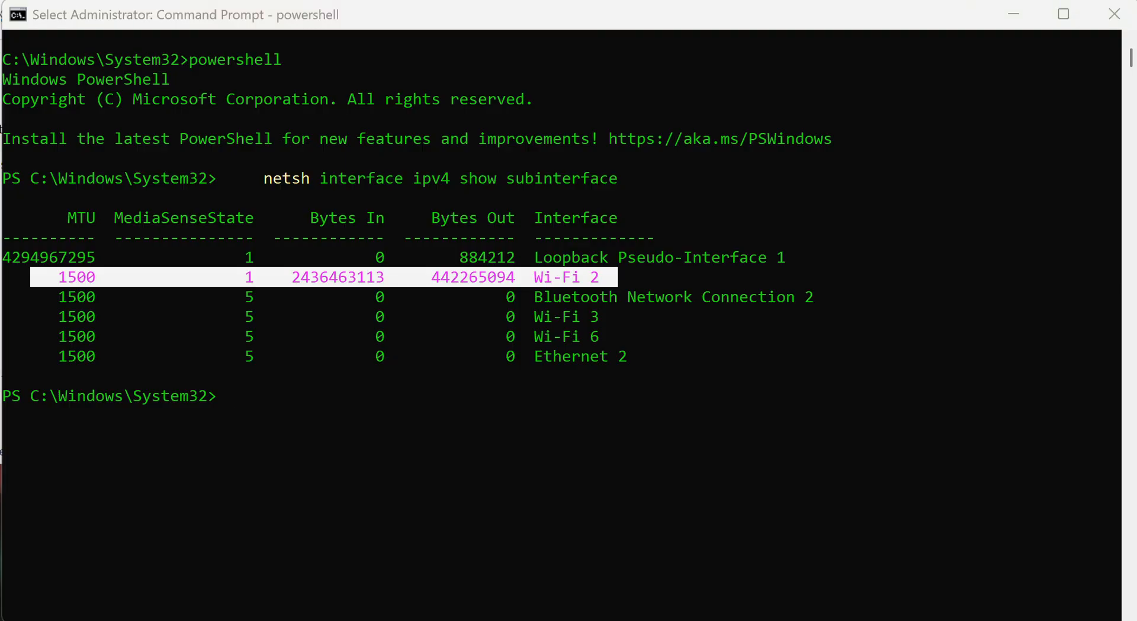
mouse_move(257, 366)
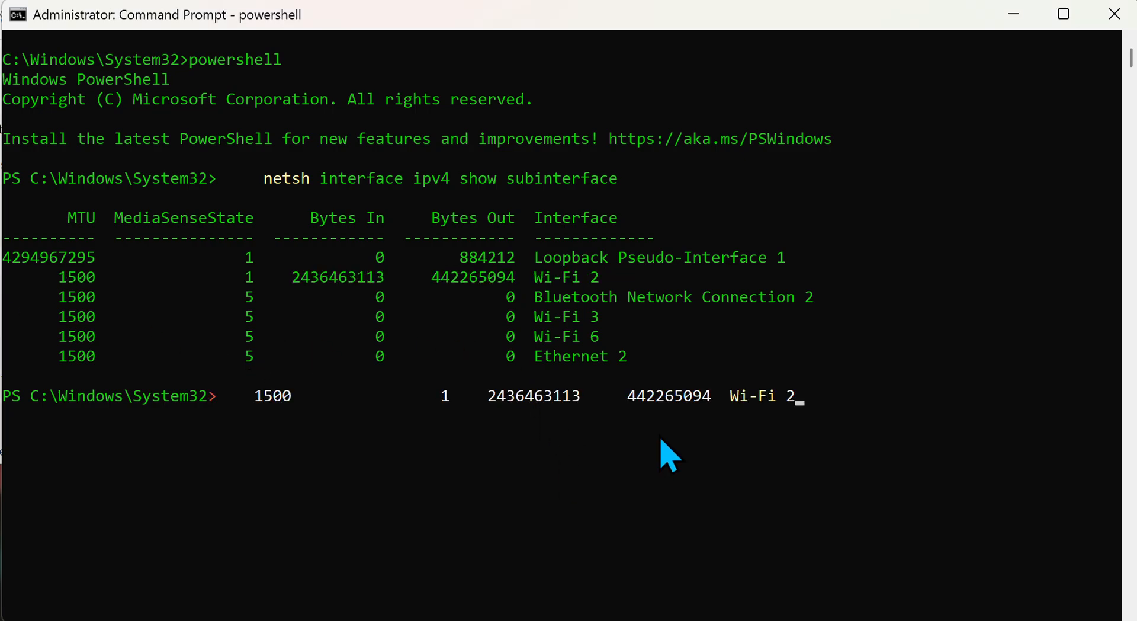
Step: Compose netsh interface ipv4 set subinterface "Wi-Fi 2" mtu=1400, correcting "Ethernet 2" to "Wi-Fi 2", without running it
left_click(521, 455)
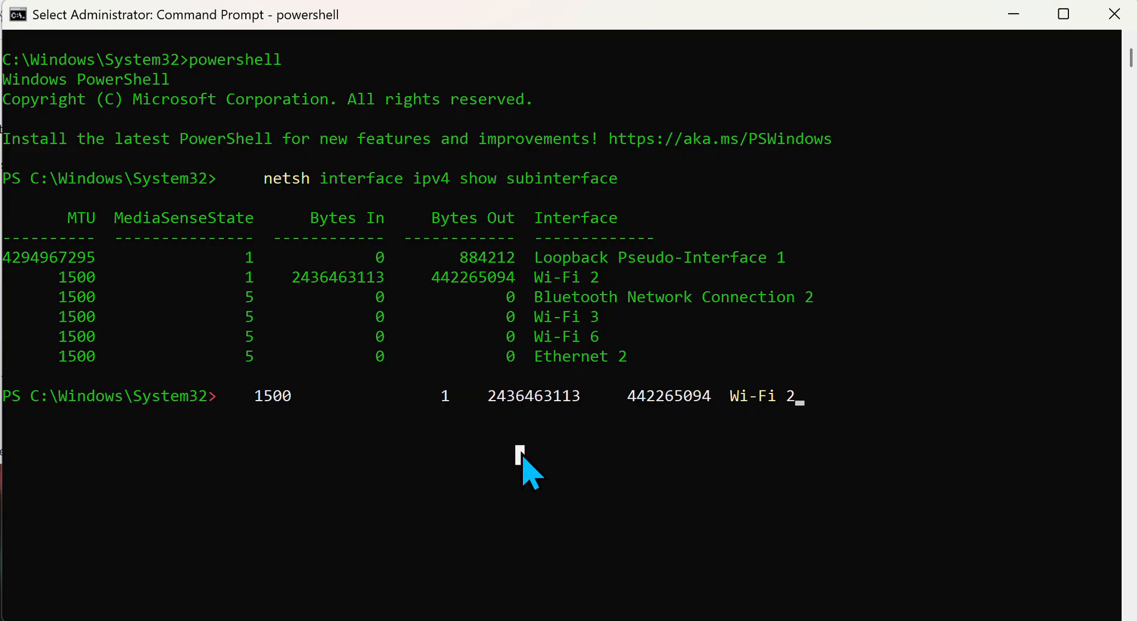
key("Escape")
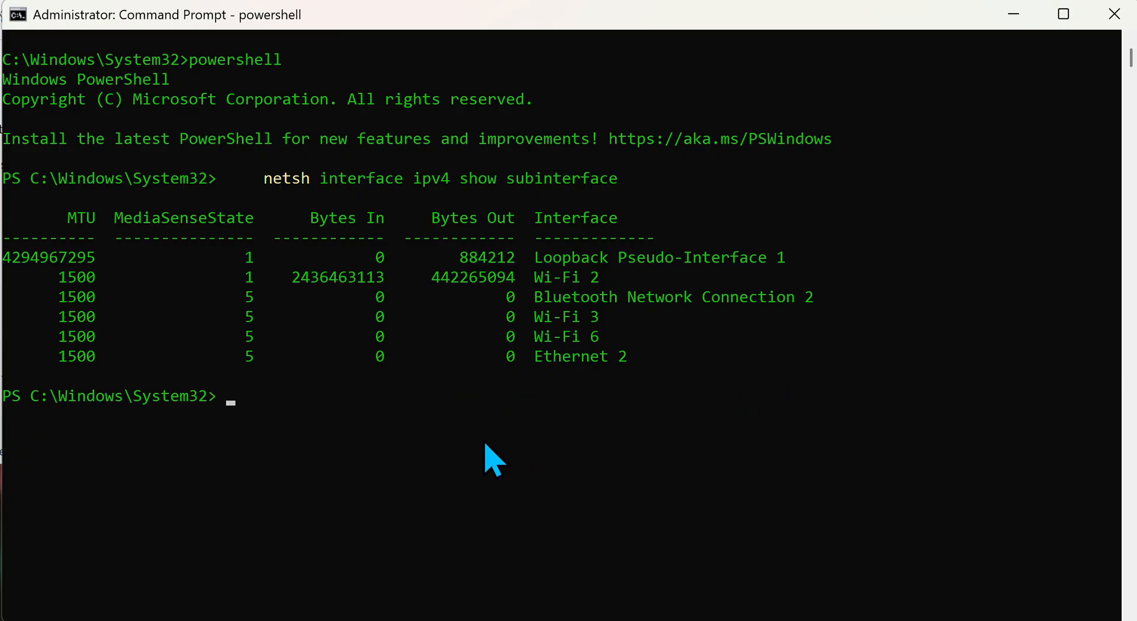
mouse_move(83, 341)
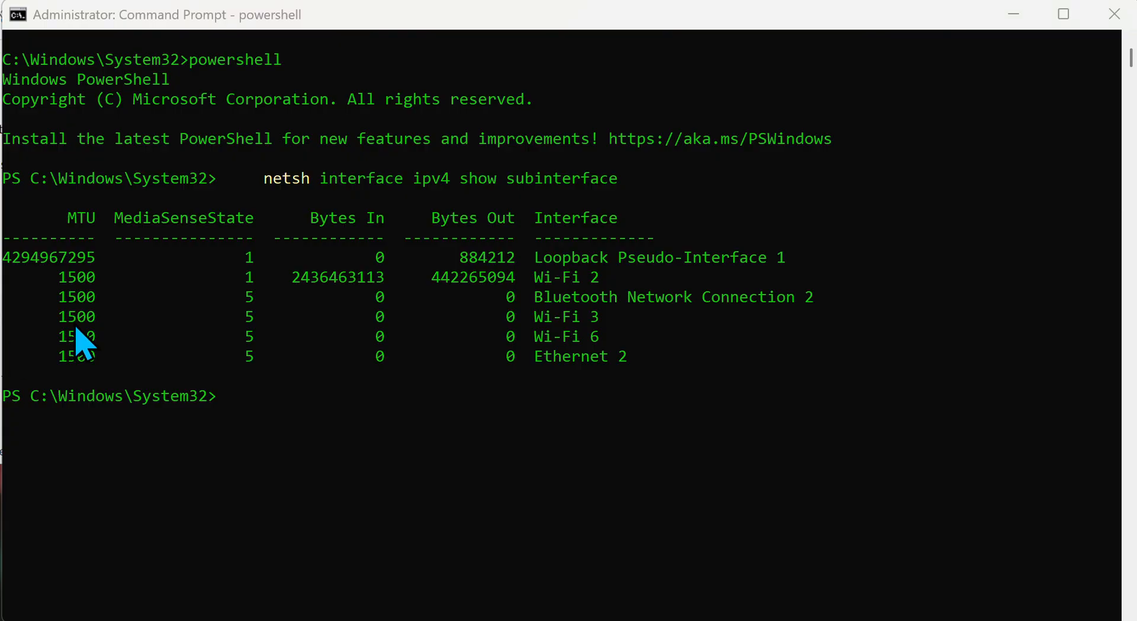
type("netsh interface ipv4 set subinterface \"Ethernet 2\" mtu=1400")
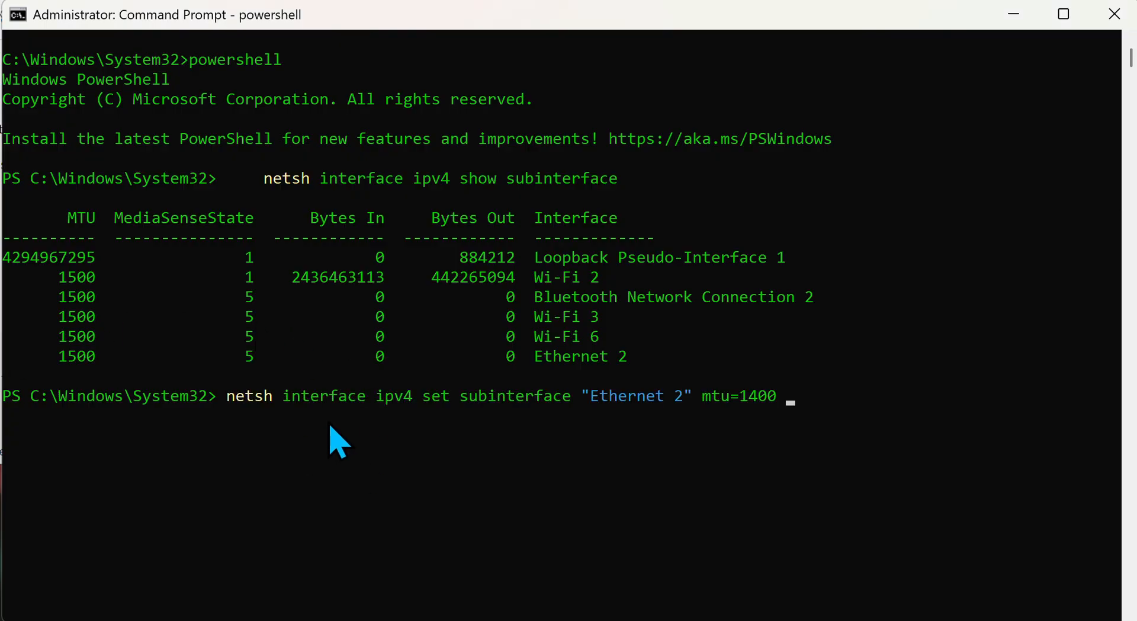
mouse_move(613, 435)
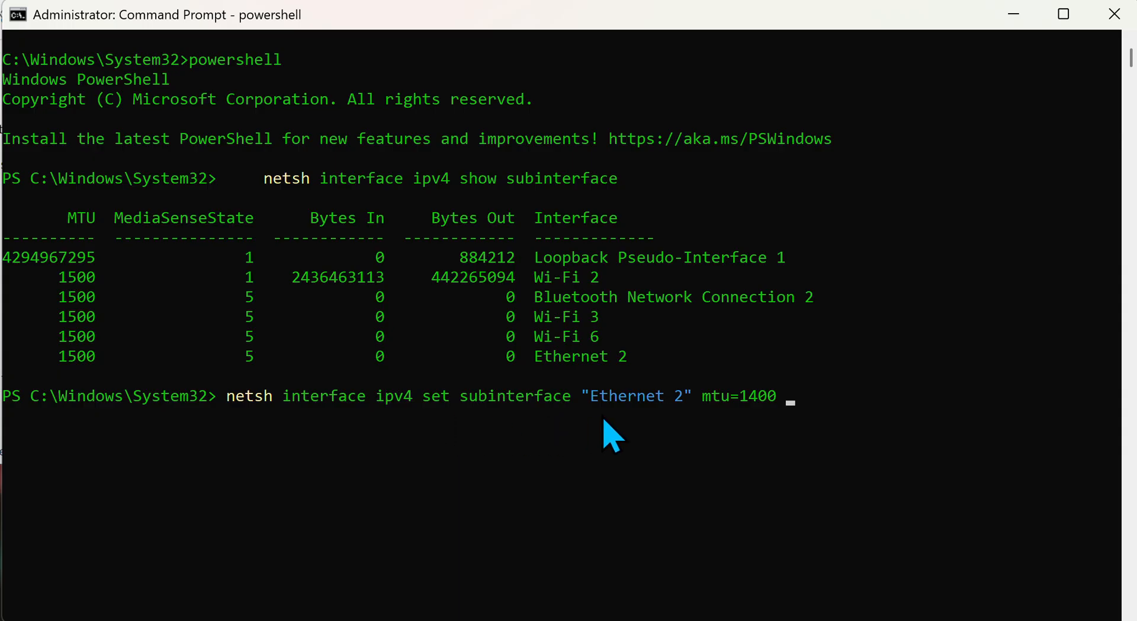
mouse_move(626, 373)
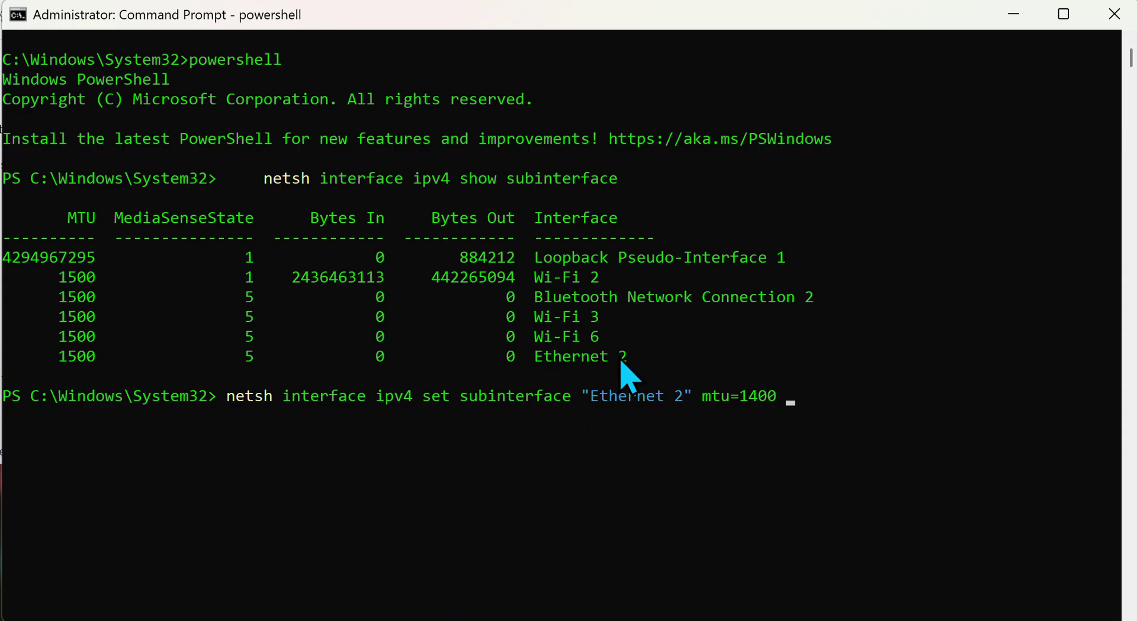
mouse_move(689, 461)
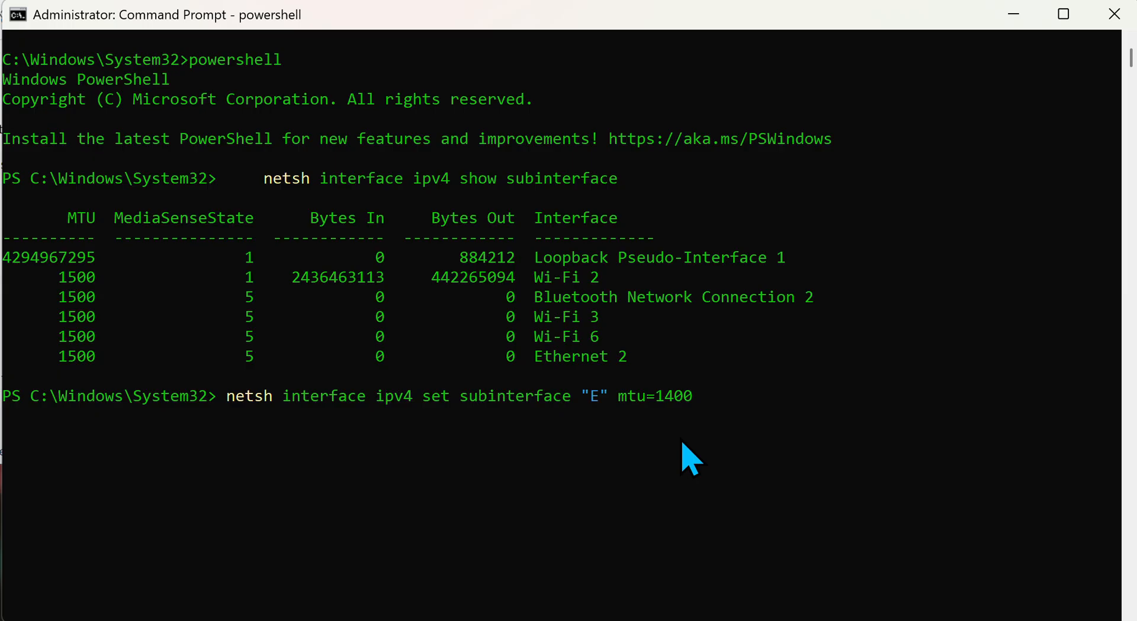
type("i")
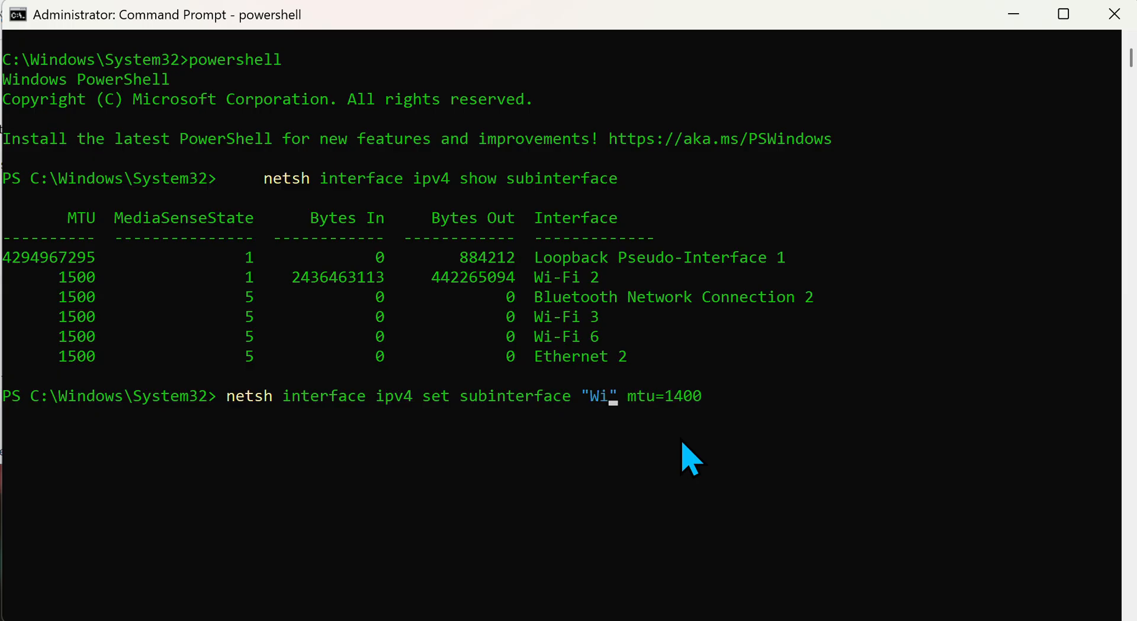
type("-Fi")
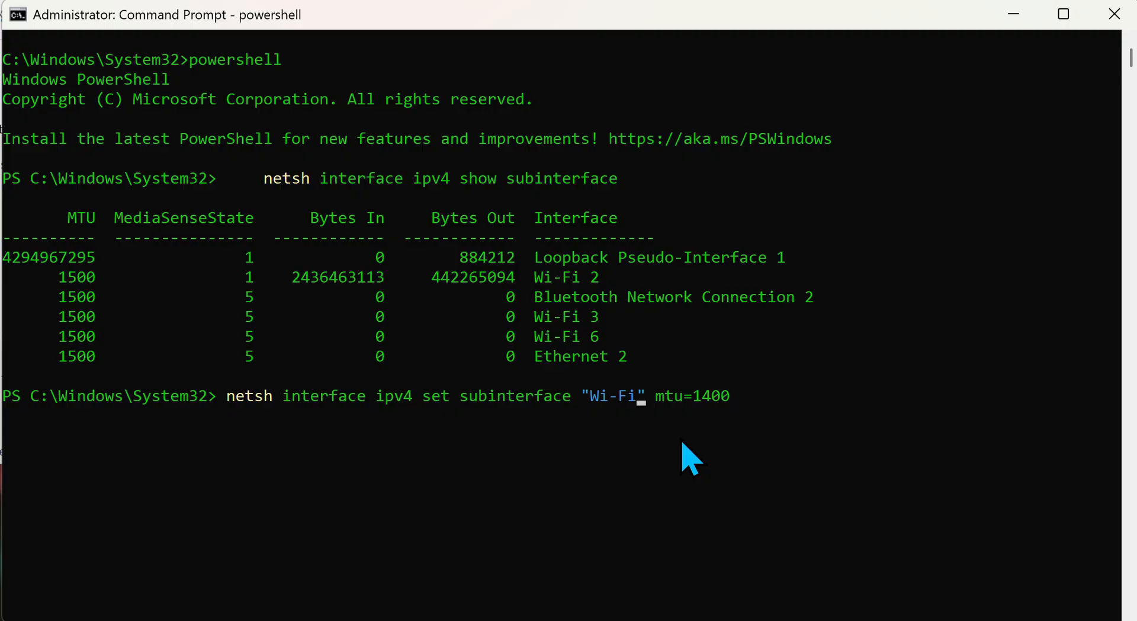
type("2")
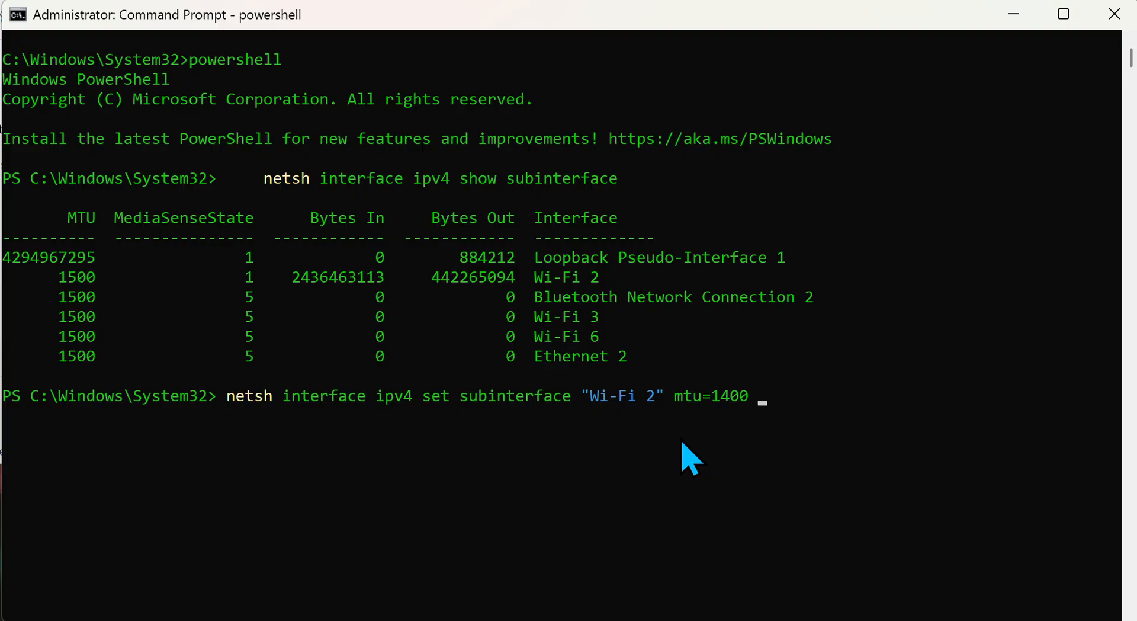
Step: Run the set command, then show subinterfaces again confirming Wi-Fi 2 MTU is 1400
key("Return")
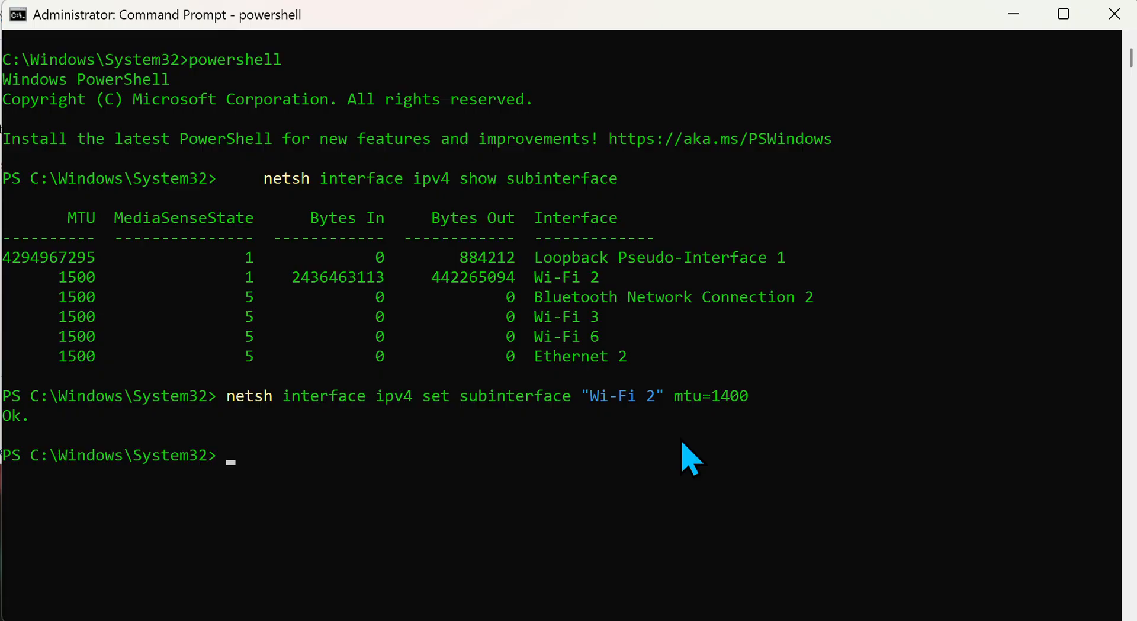
type("netsh interface ipv4 show subinterface")
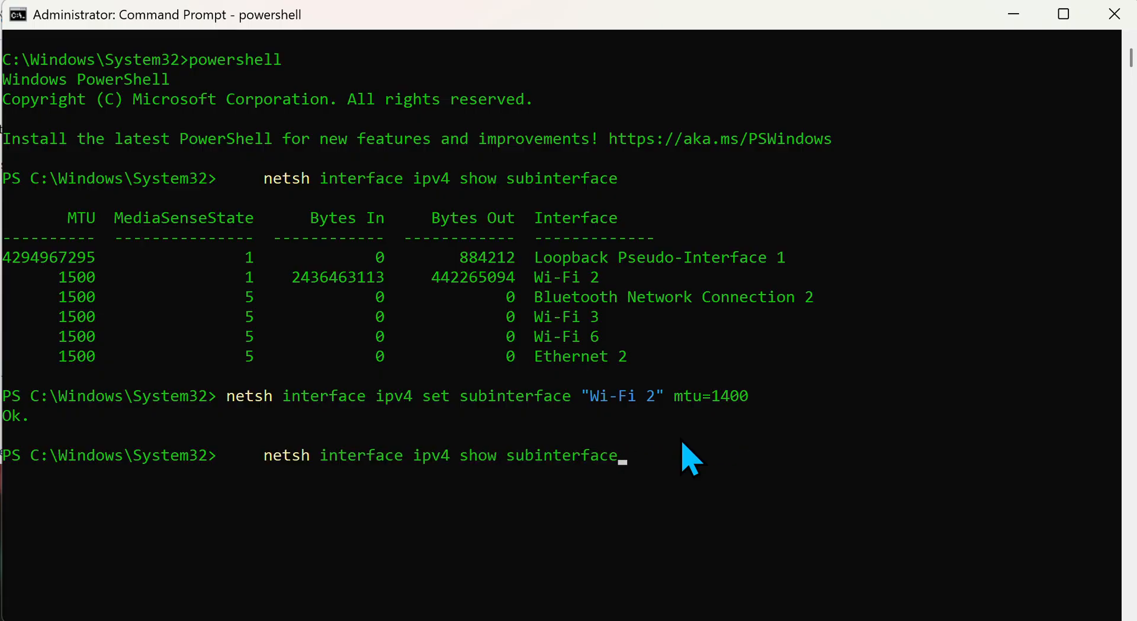
key("Return")
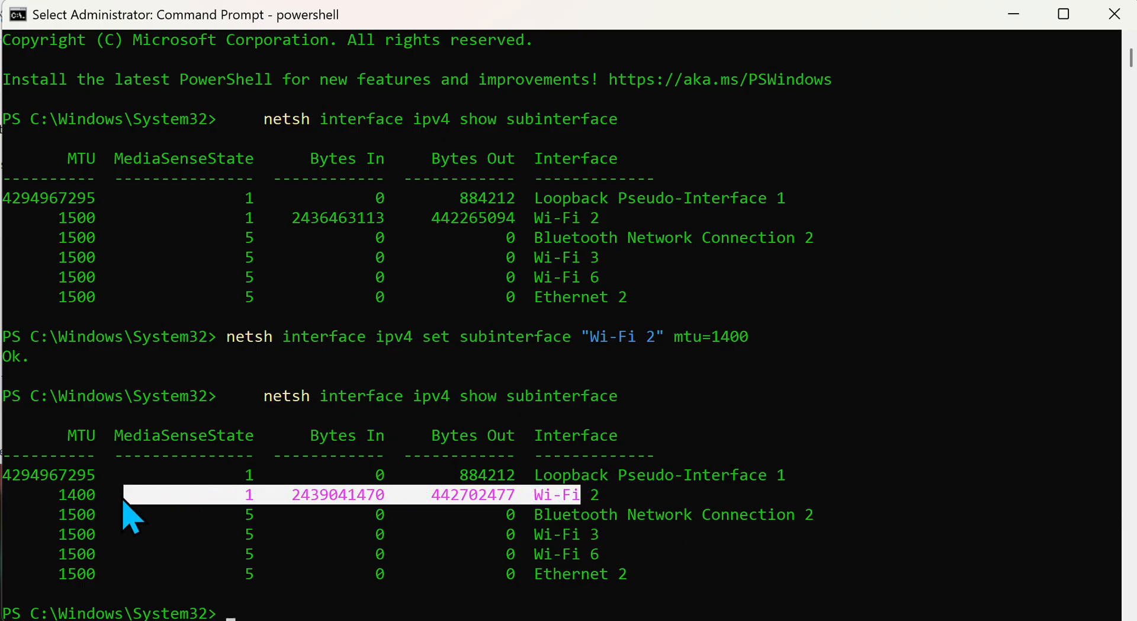
mouse_move(849, 420)
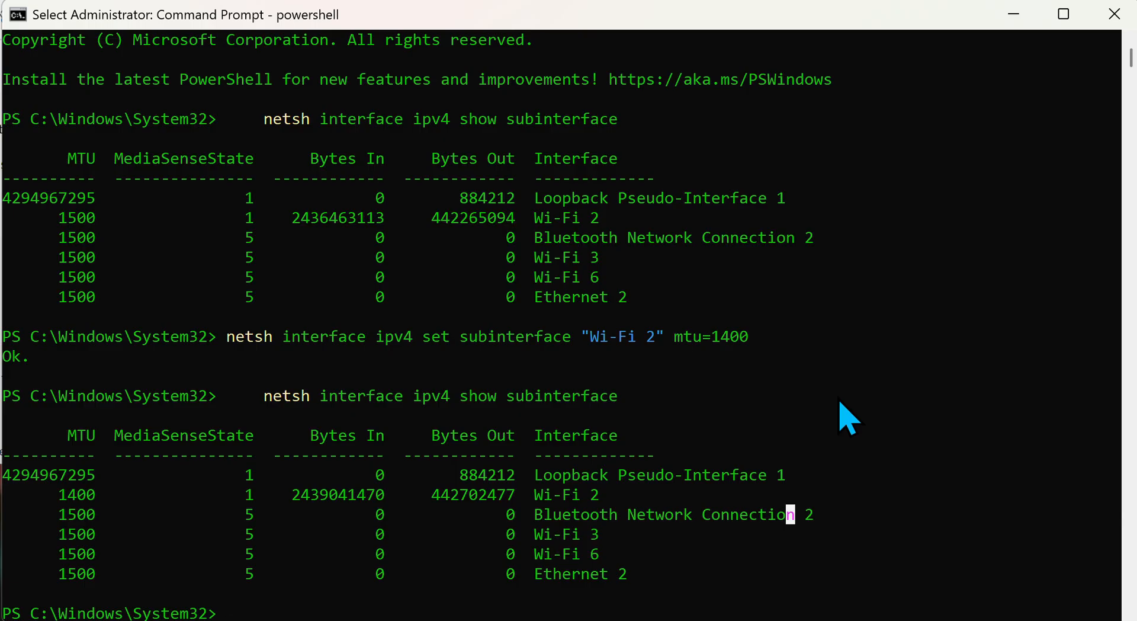
mouse_move(540, 616)
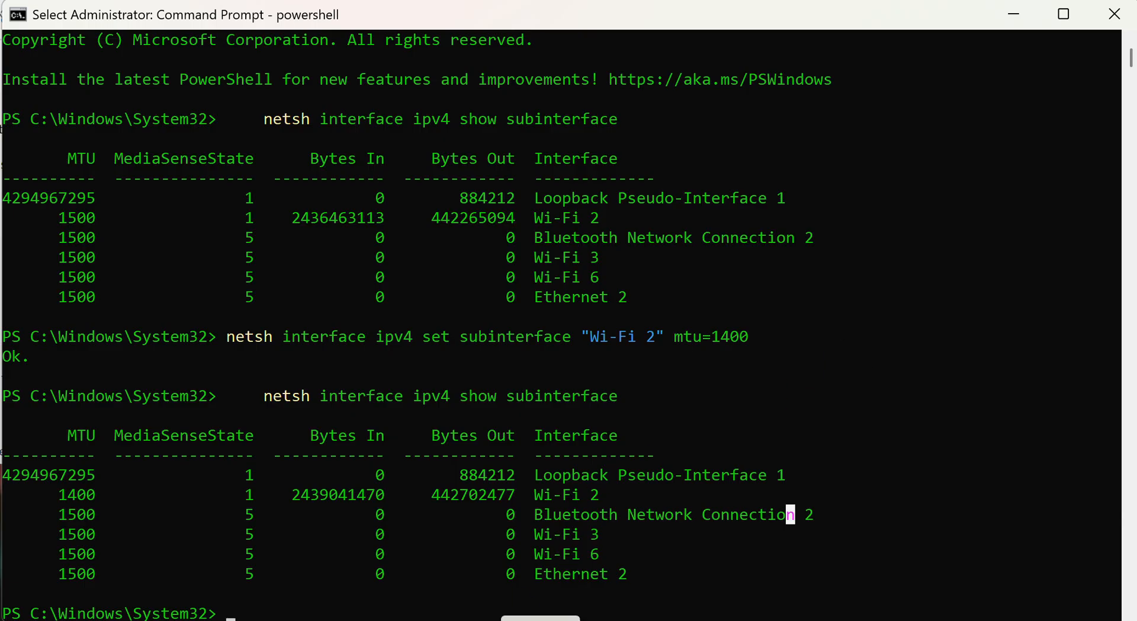
mouse_move(892, 441)
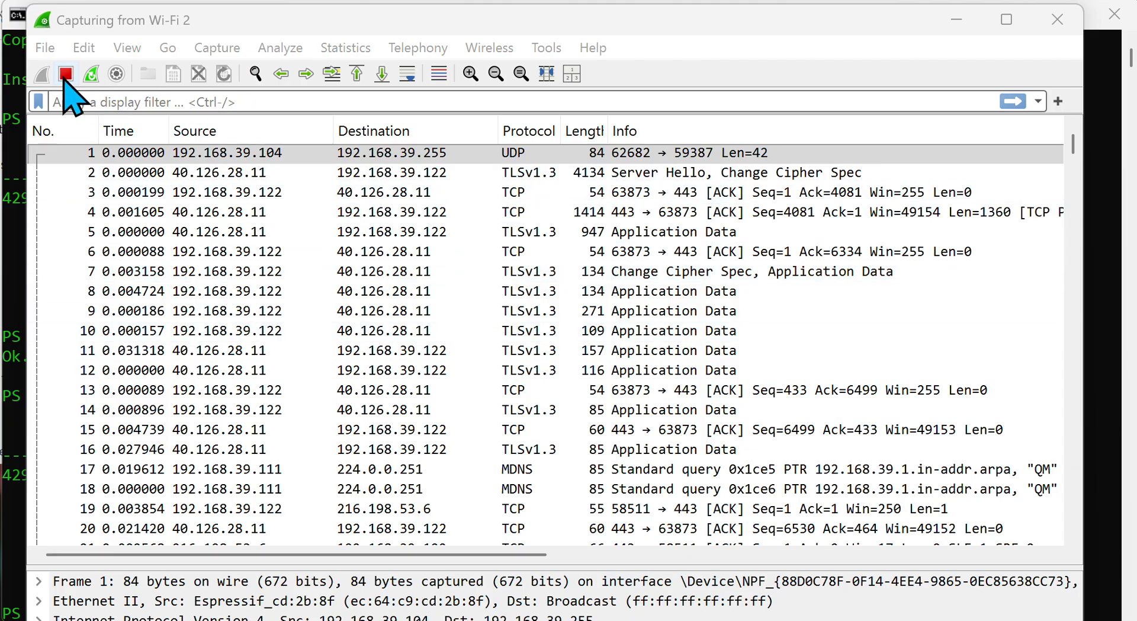
Step: Stop the live Wi-Fi 2 packet capture so the packets remain listed for review
left_click(64, 73)
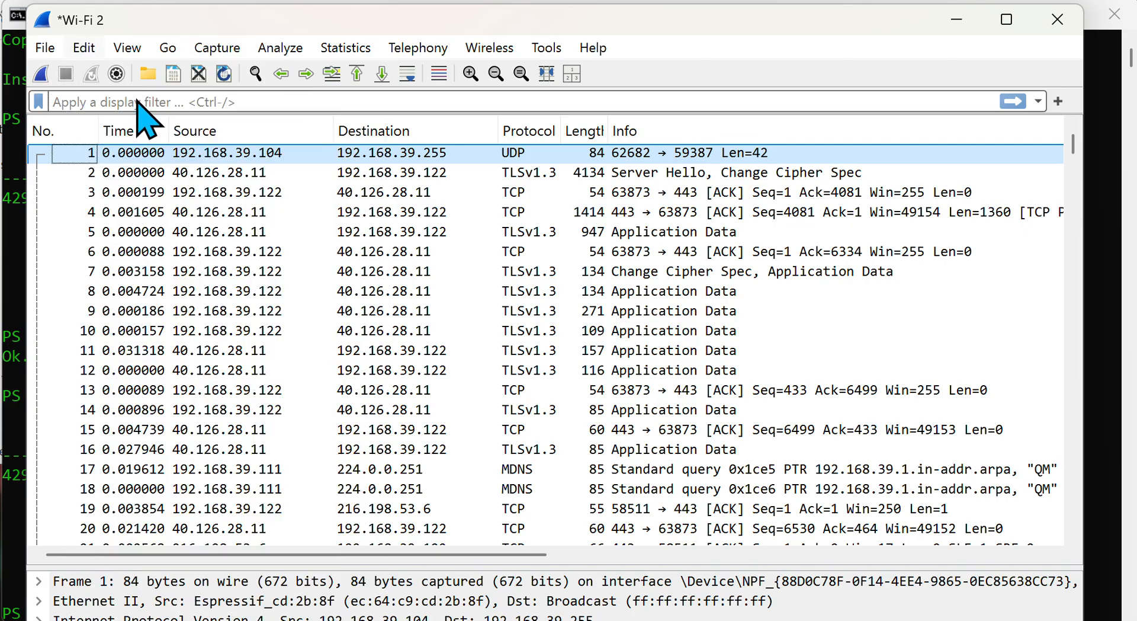
Step: Search the packet list for the string SYN to locate the first TCP SYN packet
key("ctrl+f")
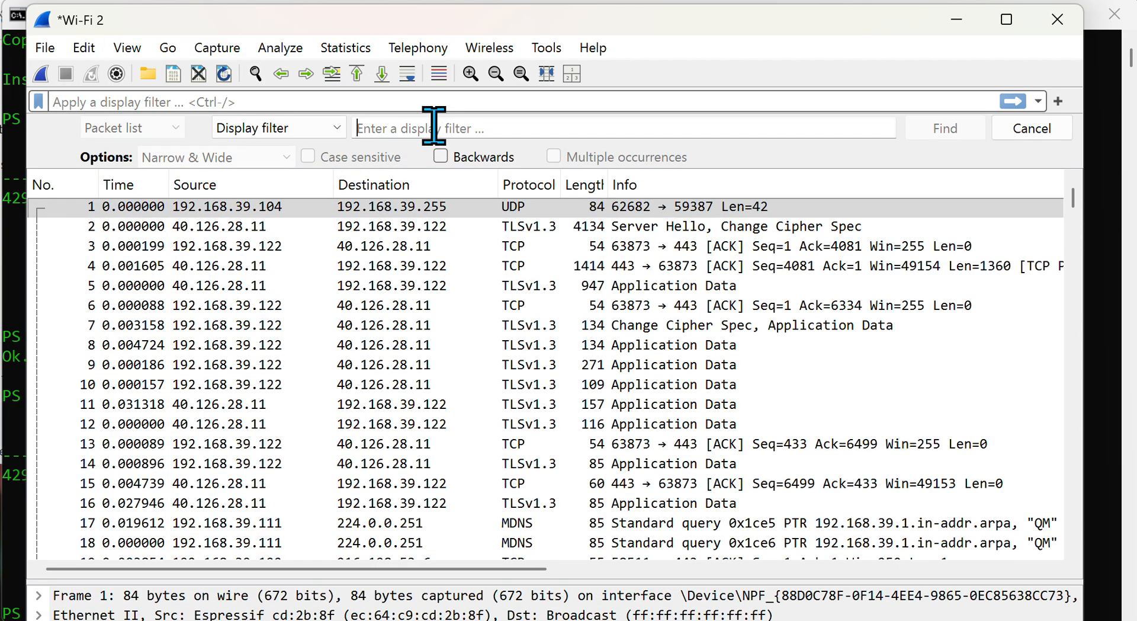
type("SYN")
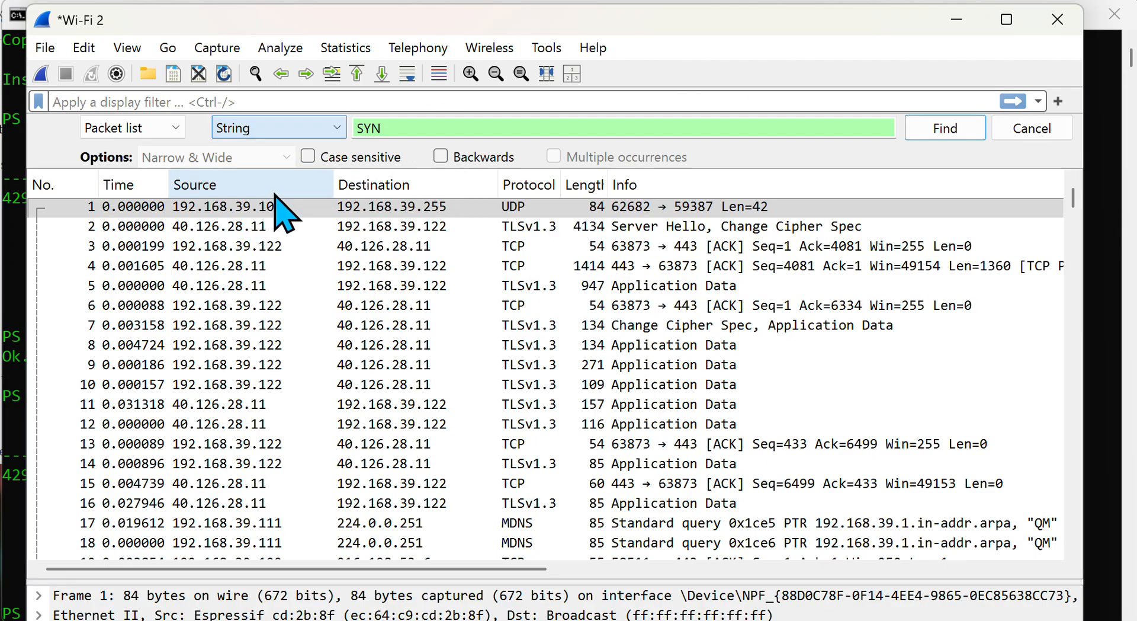
left_click(133, 127)
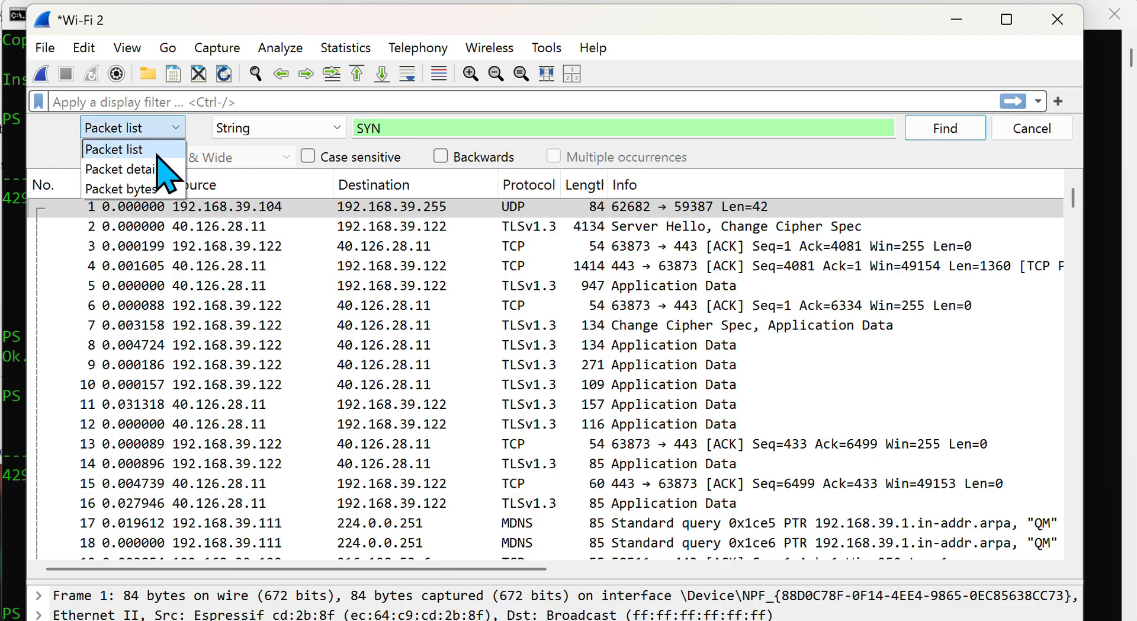
left_click(114, 149)
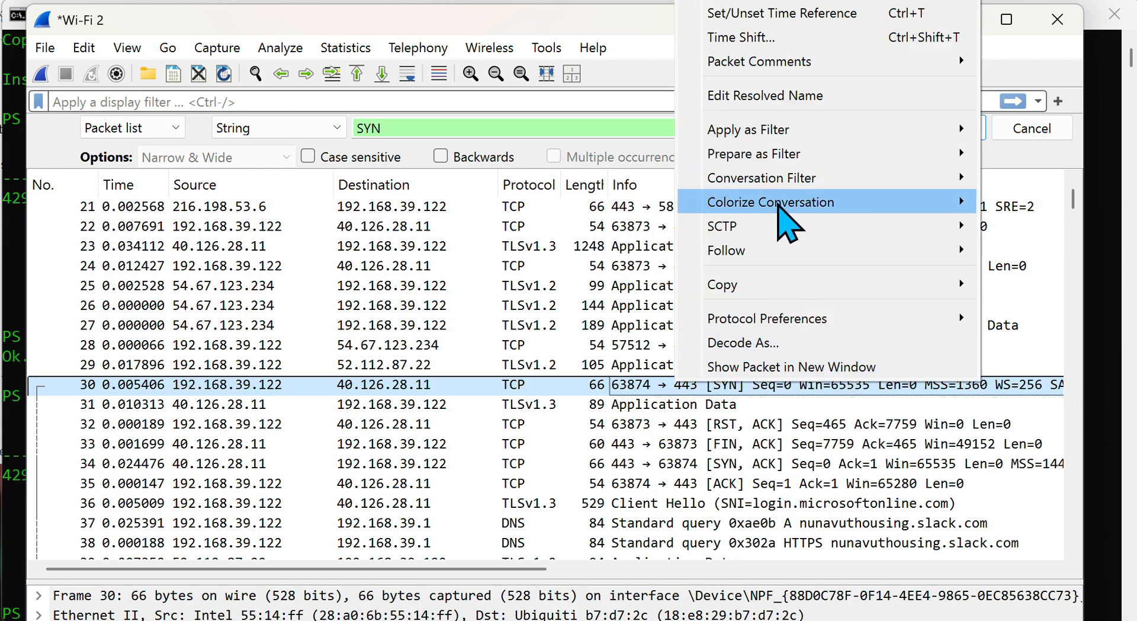
mouse_move(762, 178)
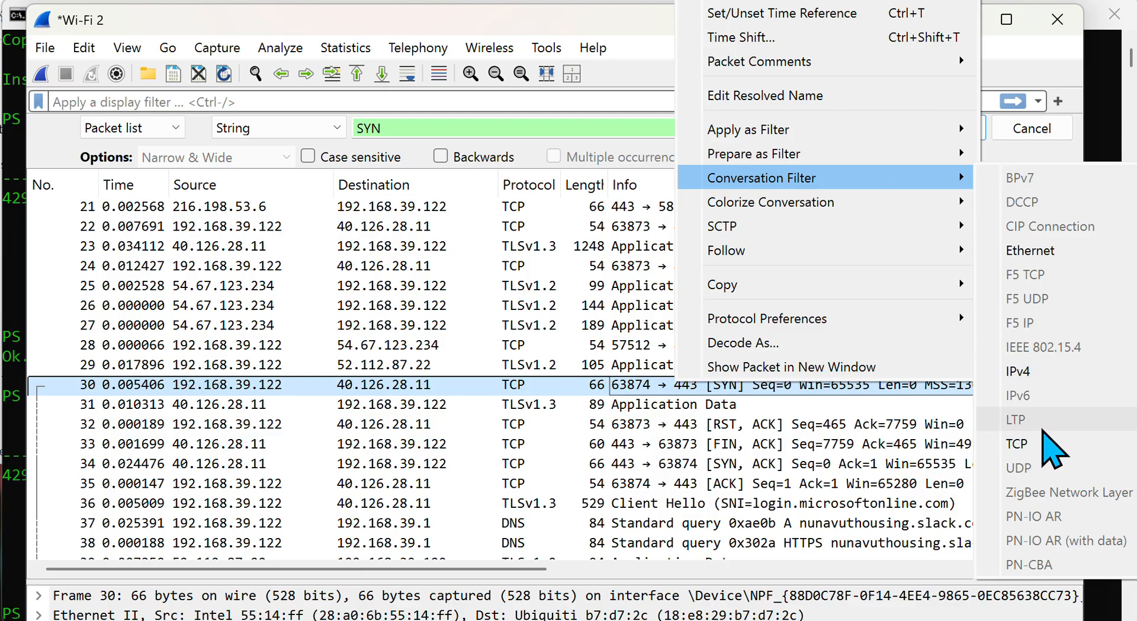
Step: Apply Conversation Filter > TCP (tcp.stream eq 4) to isolate packet 30's handshake showing MSS=1360
left_click(1017, 444)
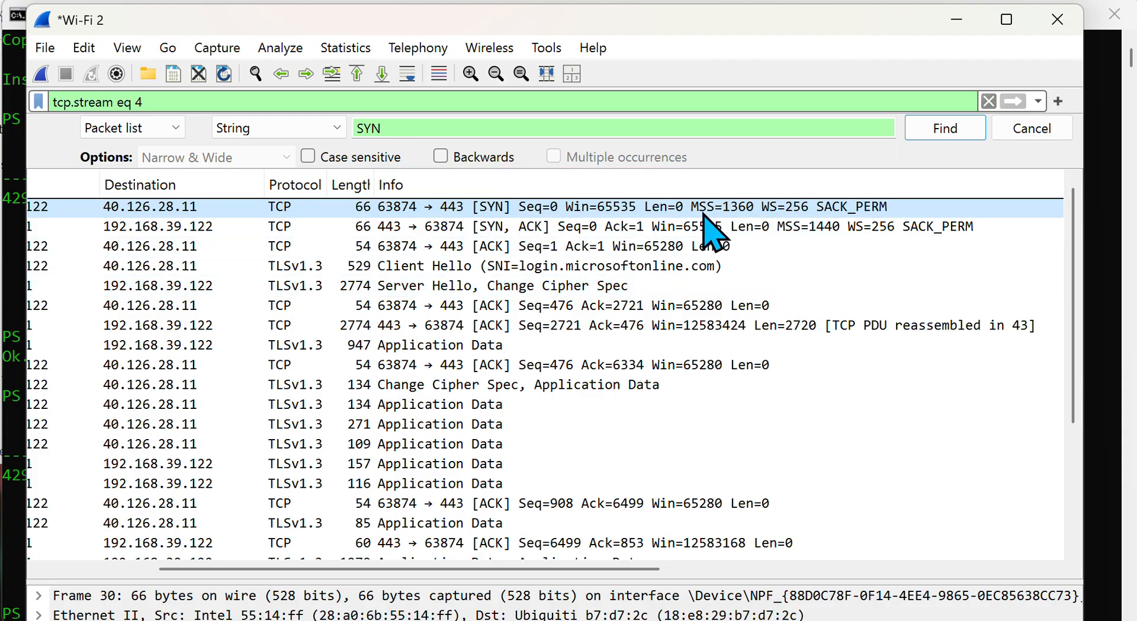
mouse_move(724, 236)
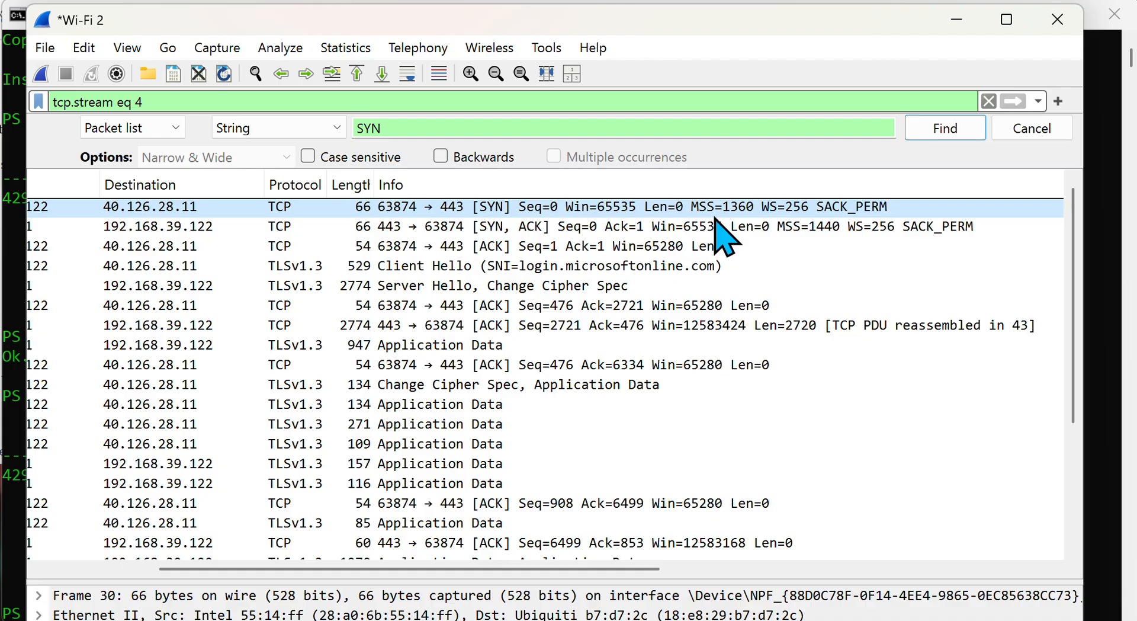
mouse_move(756, 236)
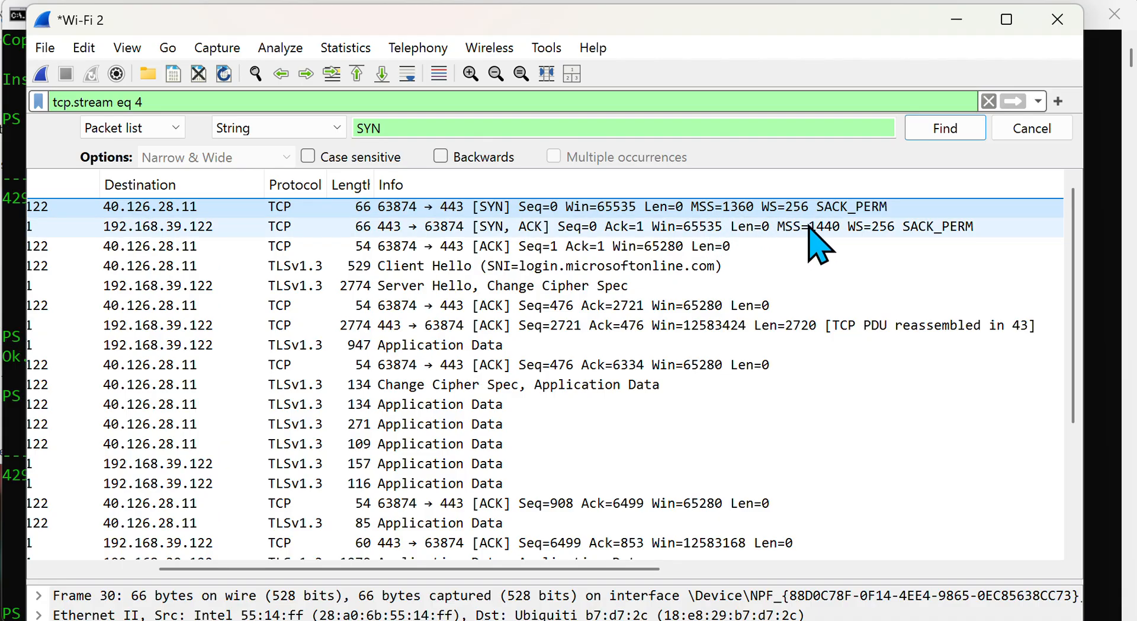
mouse_move(472, 134)
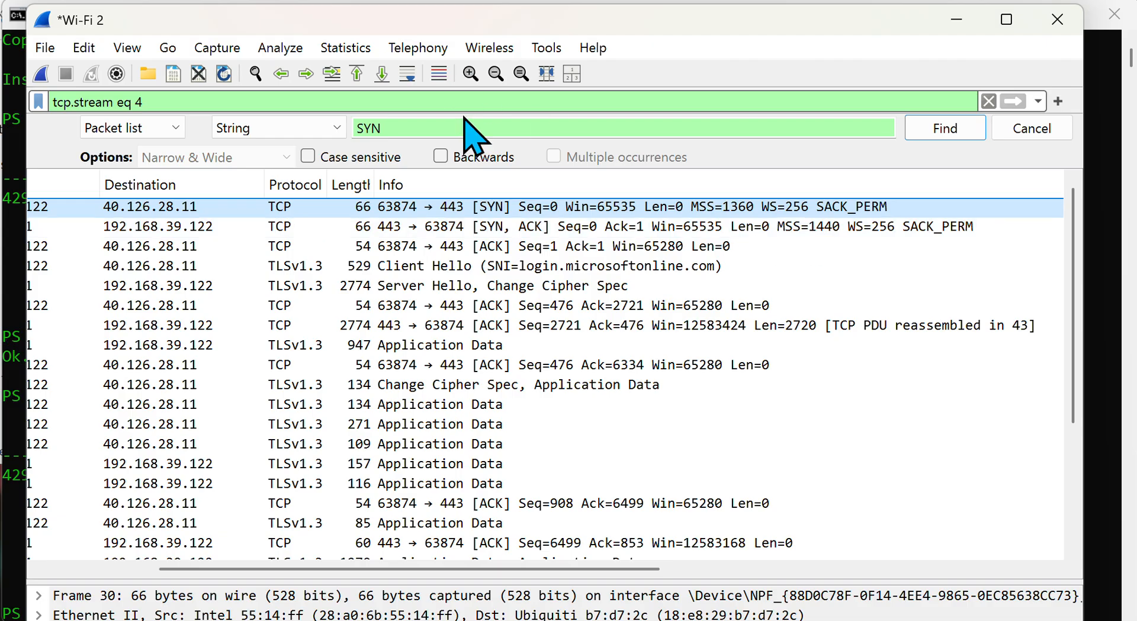
mouse_move(377, 239)
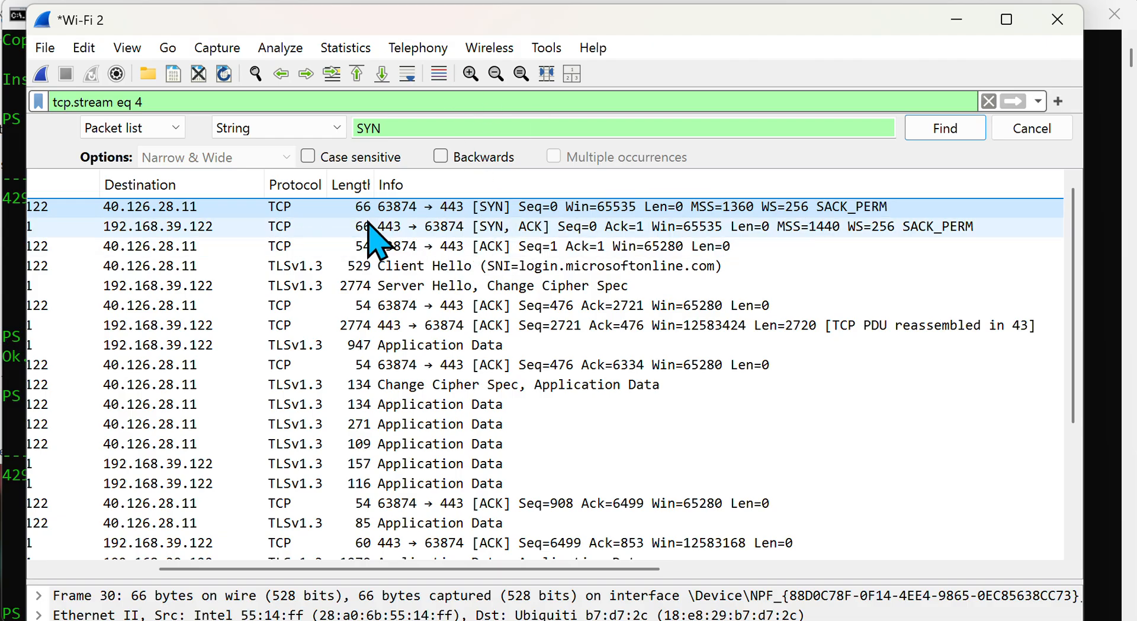
mouse_move(389, 257)
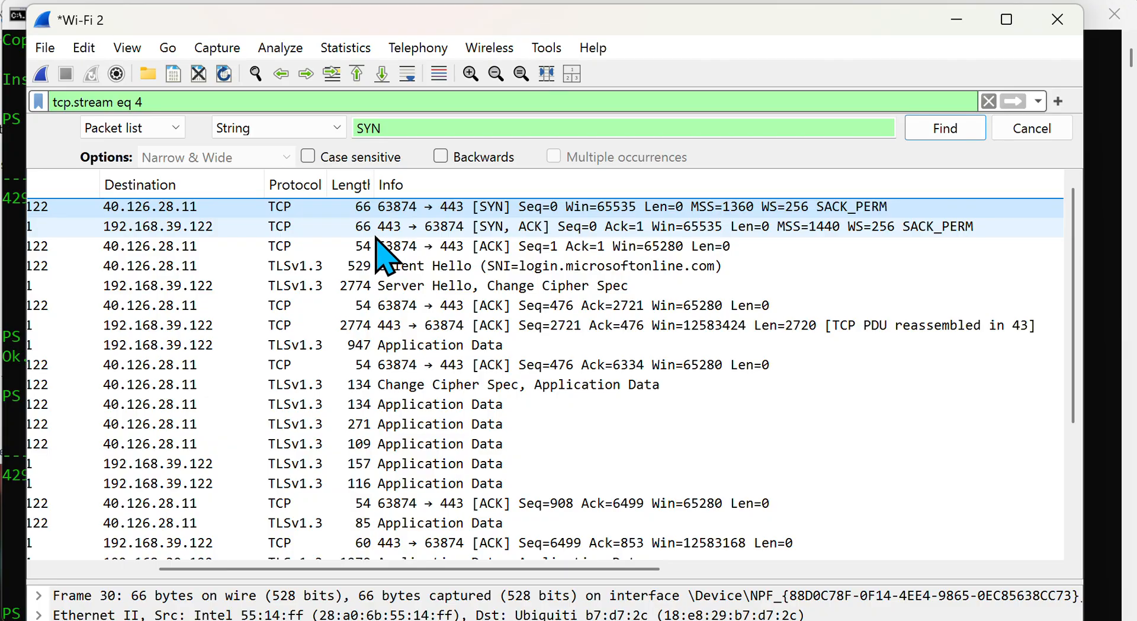
mouse_move(384, 243)
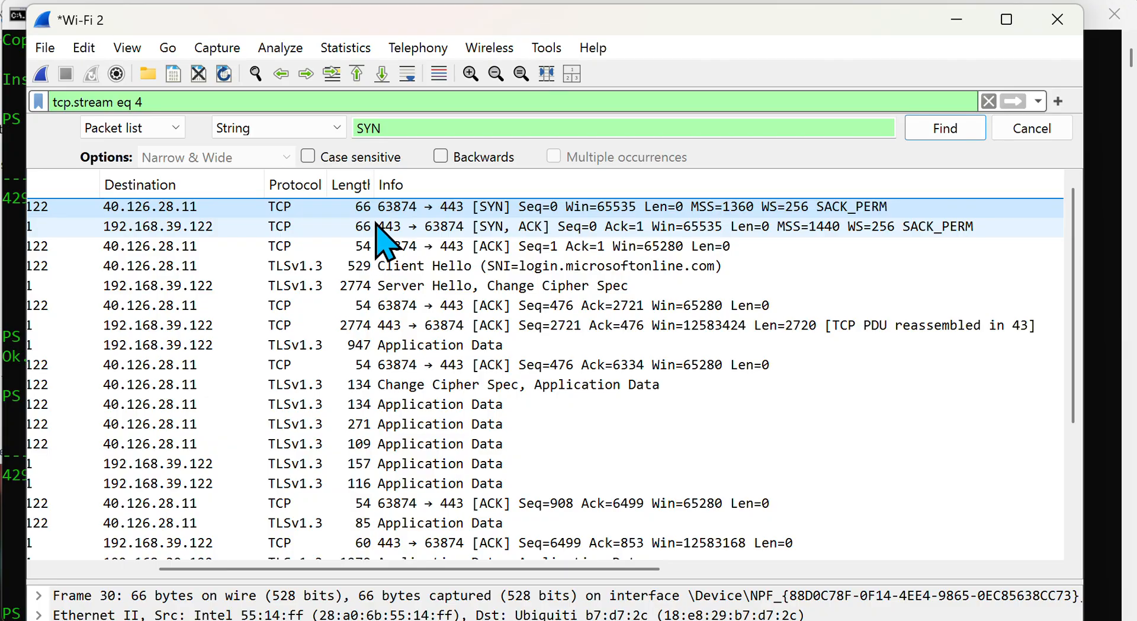